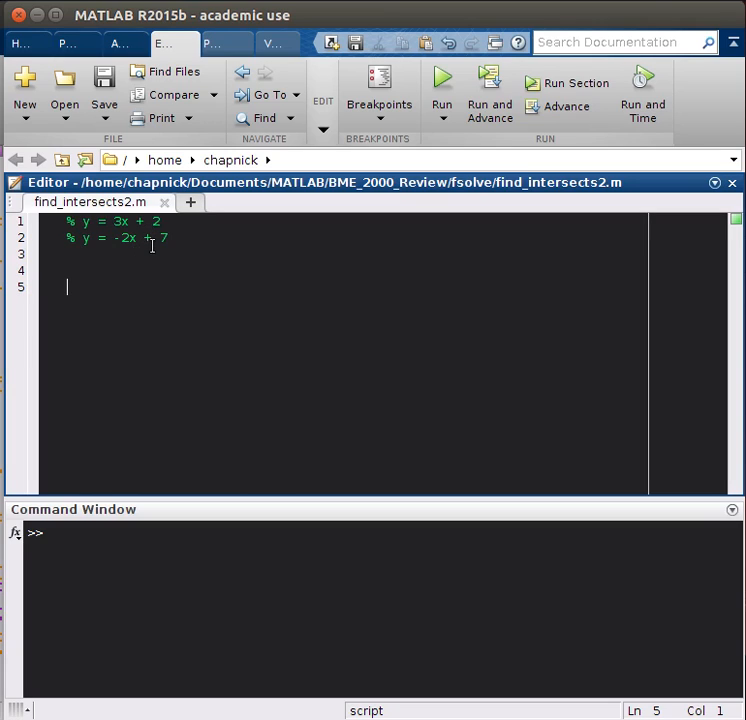
mouse_move(160, 259)
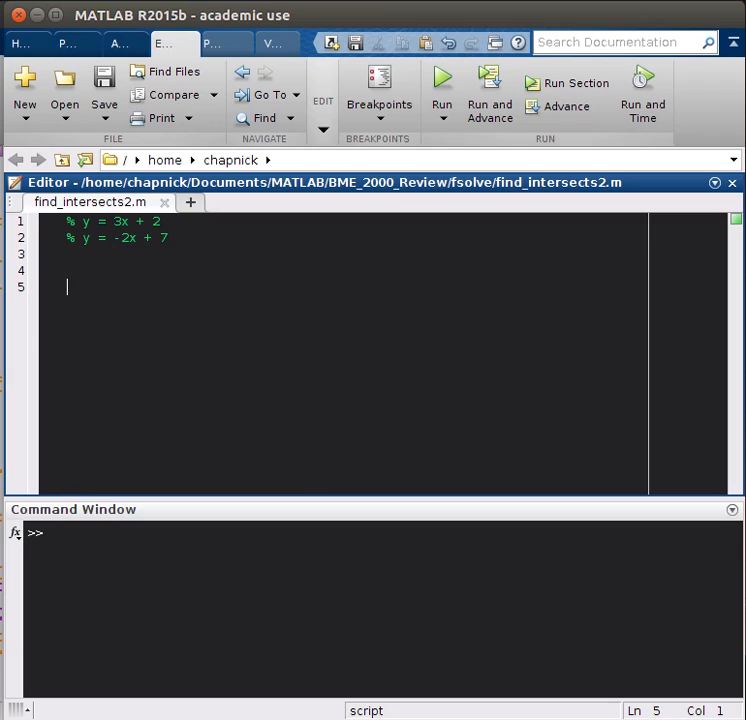
mouse_move(33, 337)
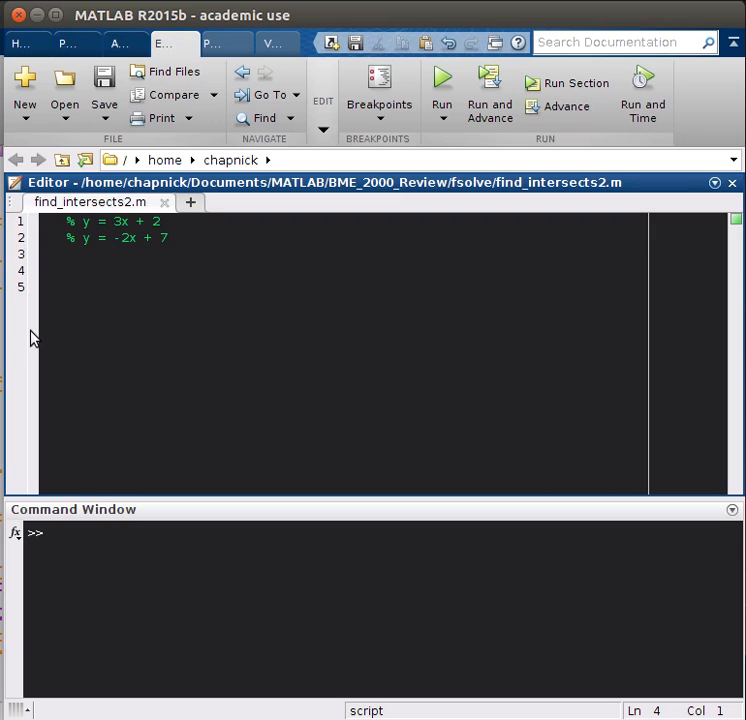
Add comment lines '% y - 3x = 2' and '% y + 2x = 7' below the original equations
type("%")
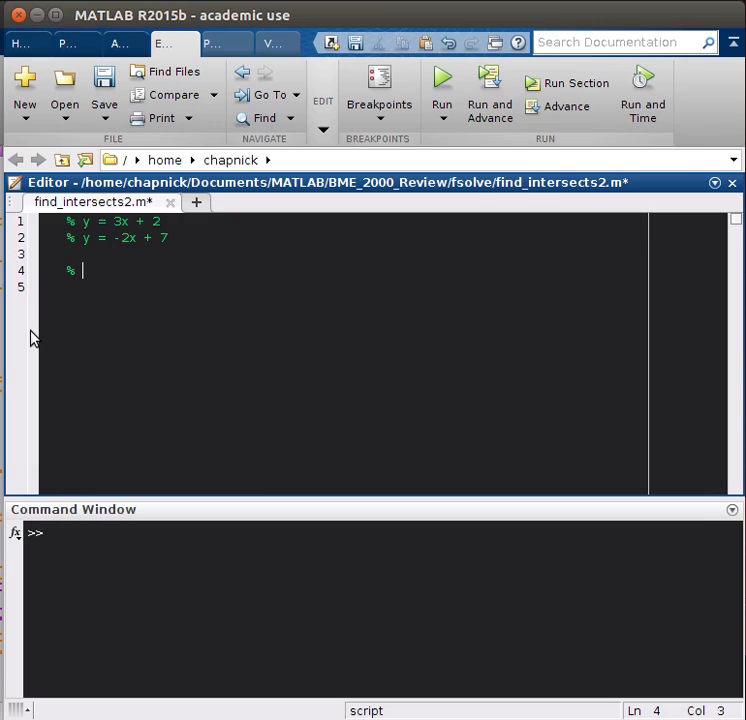
type("y - 3")
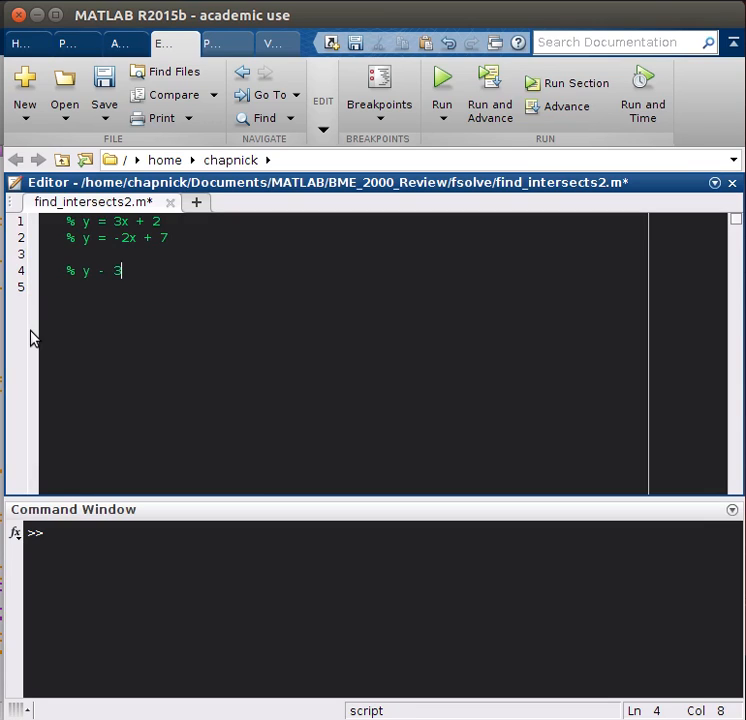
type("x = 2")
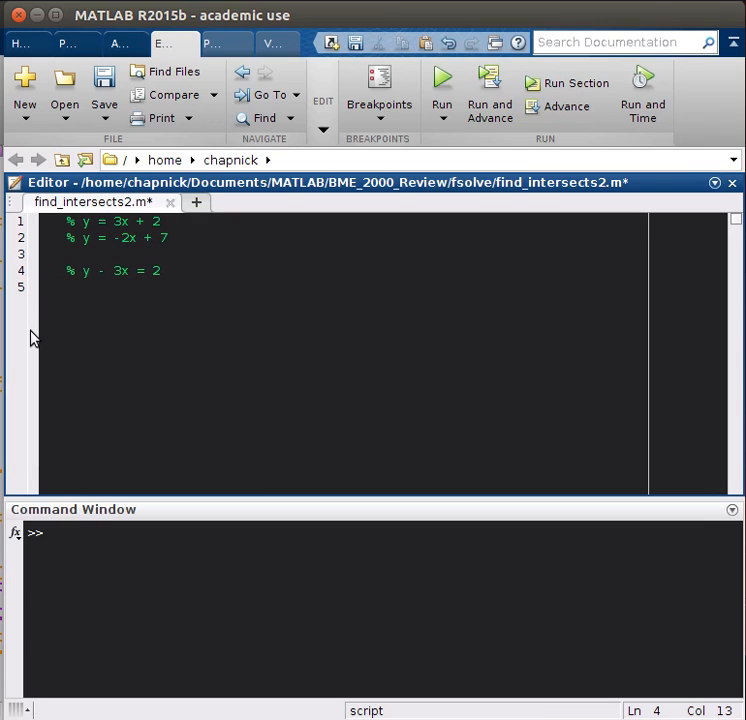
type("% y")
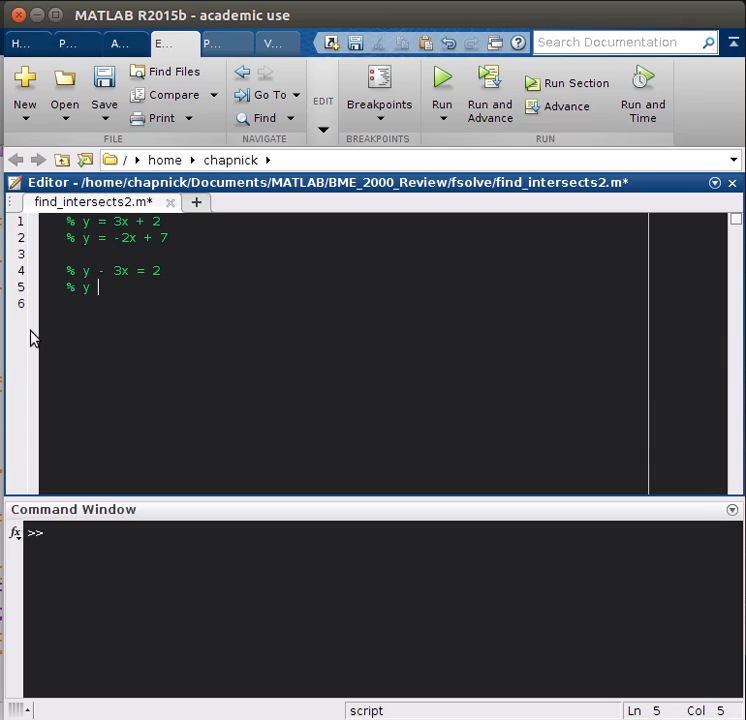
type("+ 2x =")
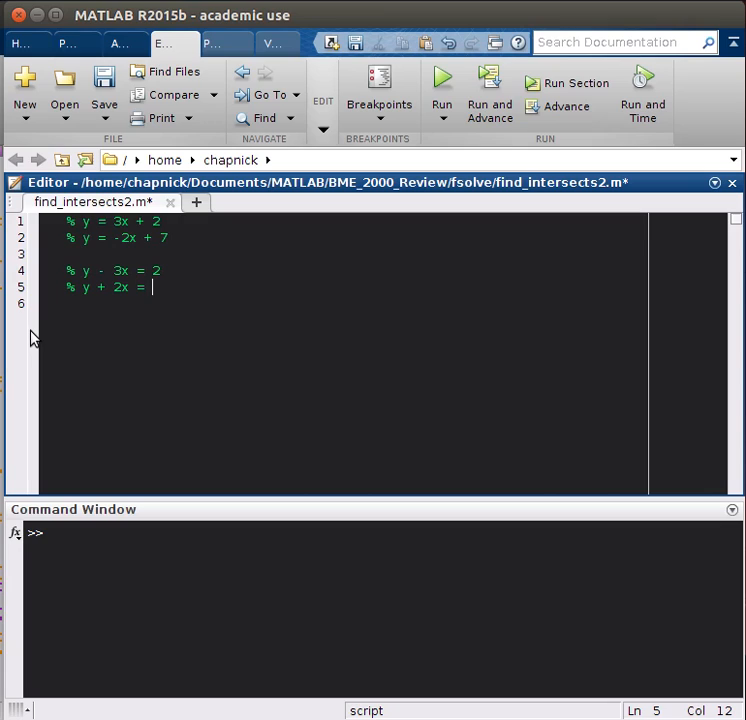
type("7")
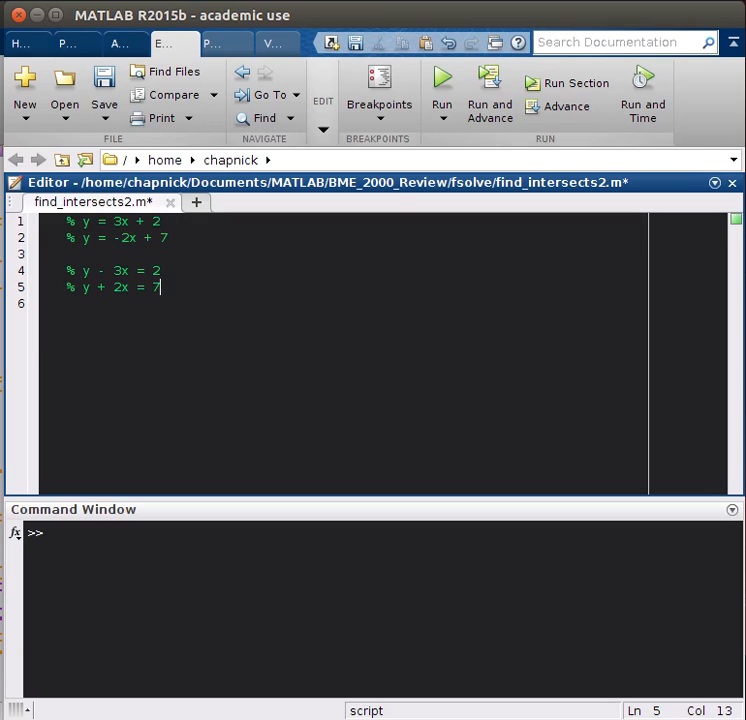
mouse_move(179, 416)
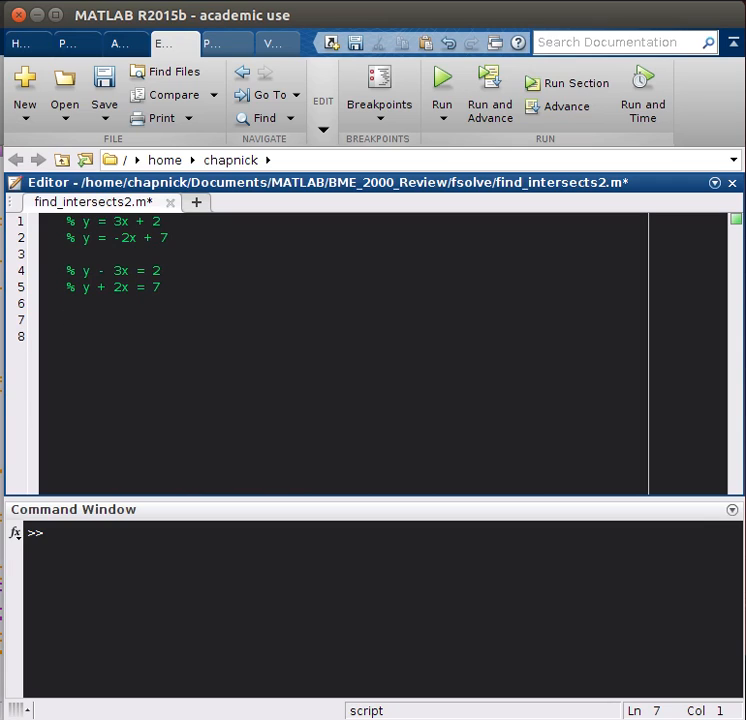
Enter the coefficient matrix A = [1, -3; 1, 2] in the script
type("A =")
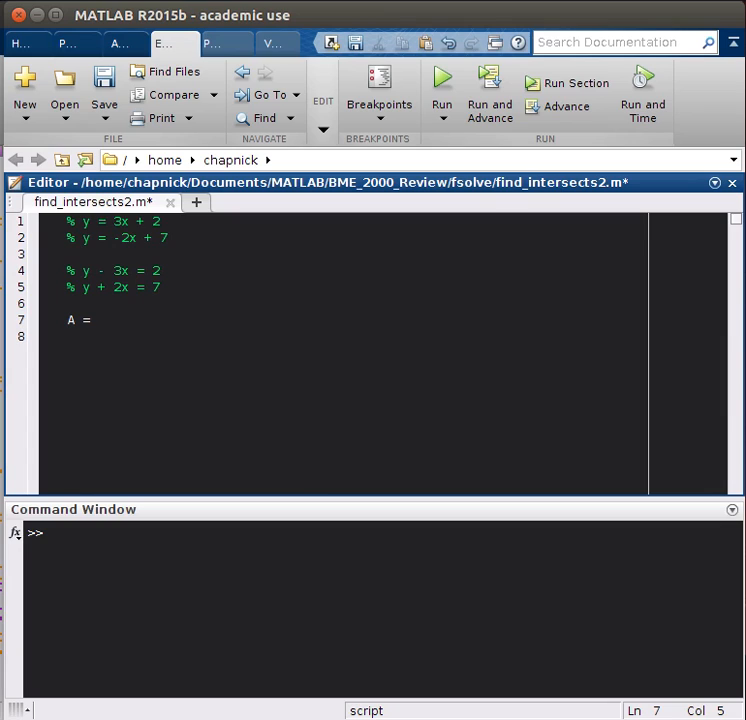
type("[ 1")
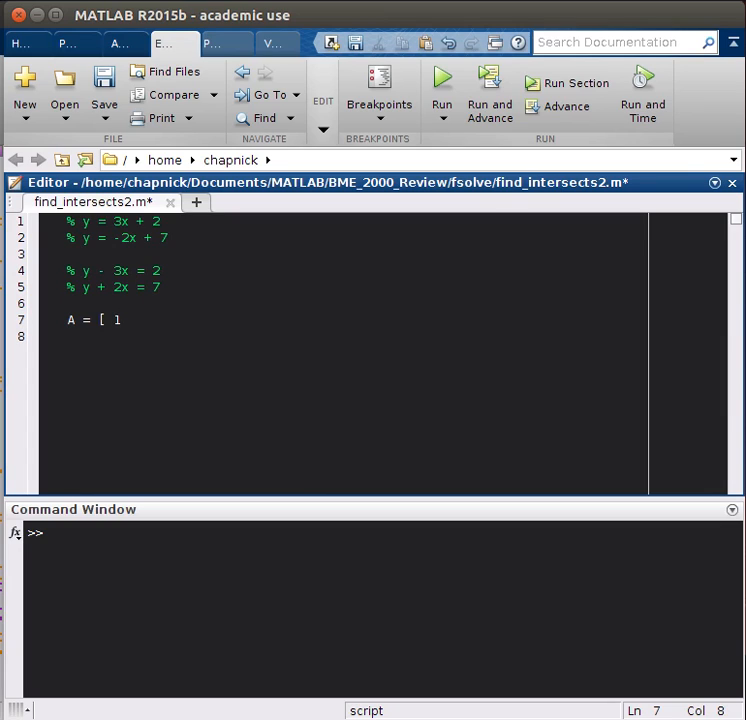
type(", -3")
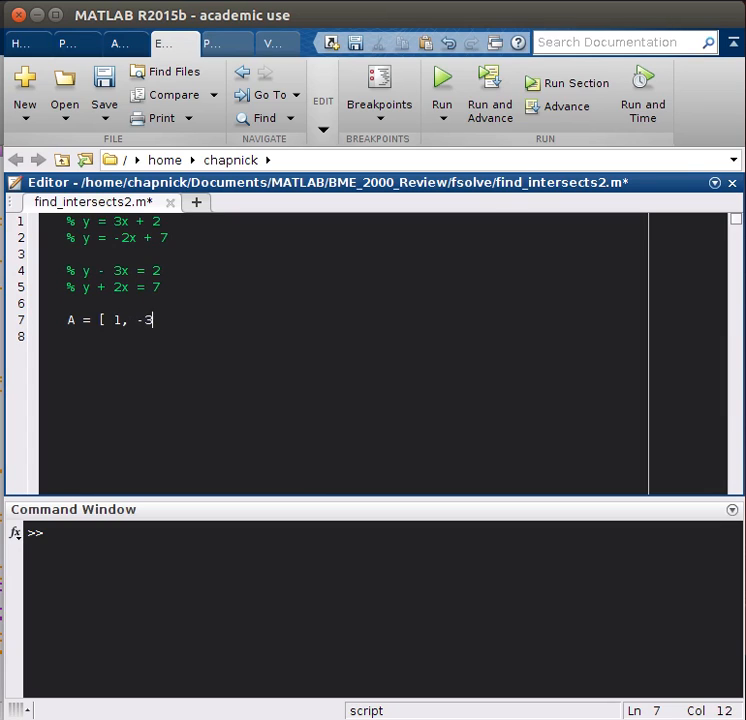
type(";")
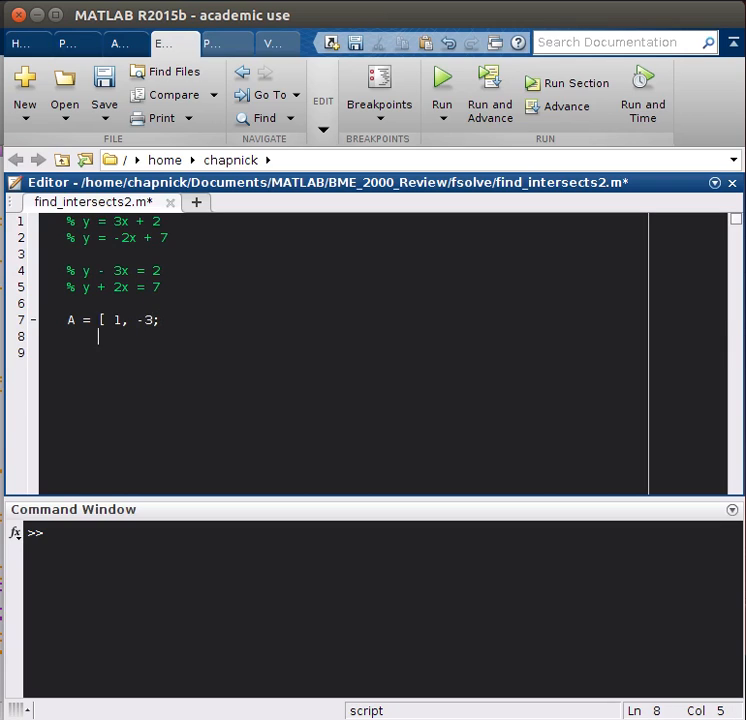
type("1, 2")
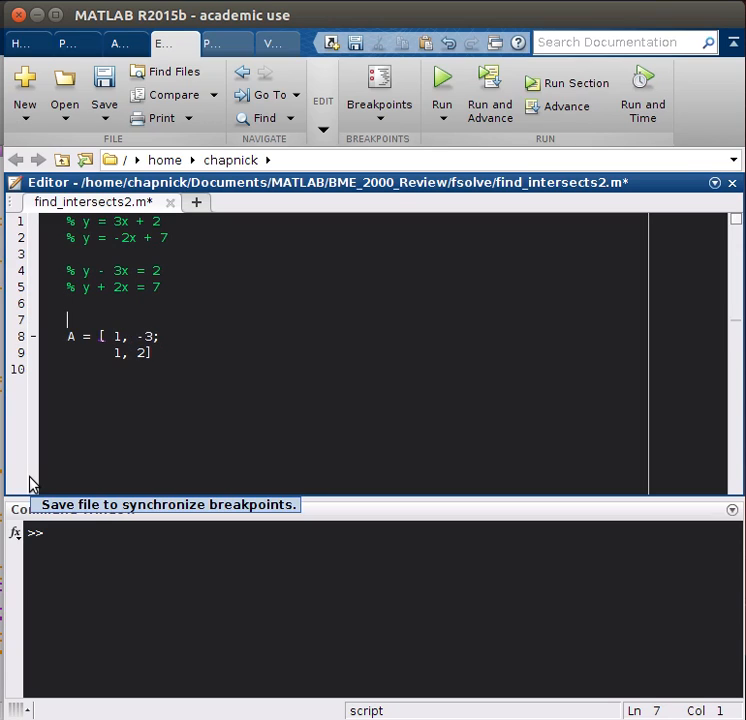
Add a '%y %x' comment labelling the matrix columns
type("%")
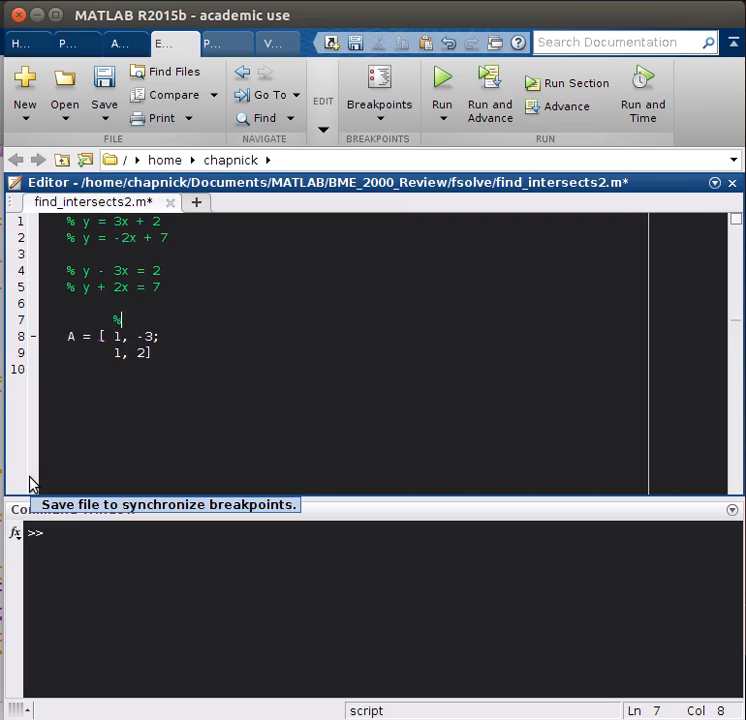
type("y")
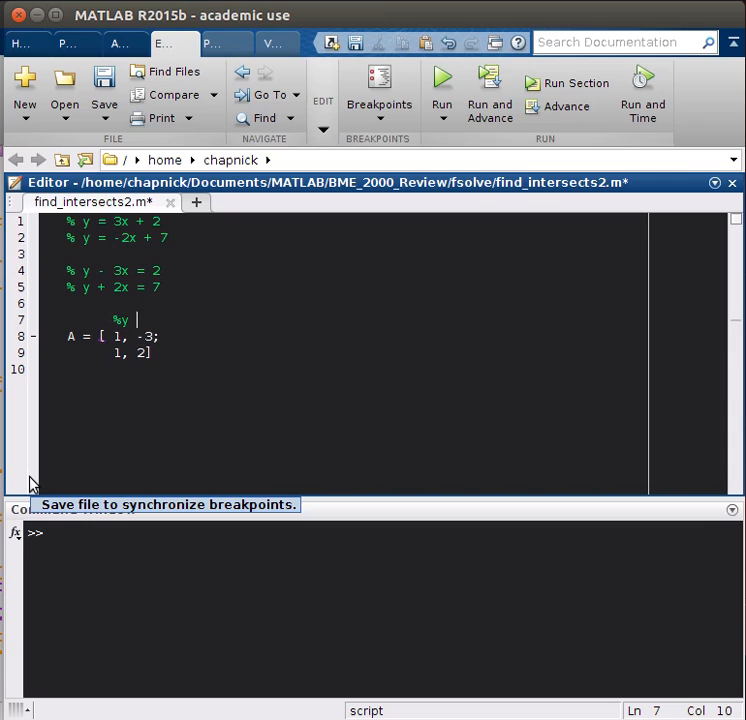
type("% x")
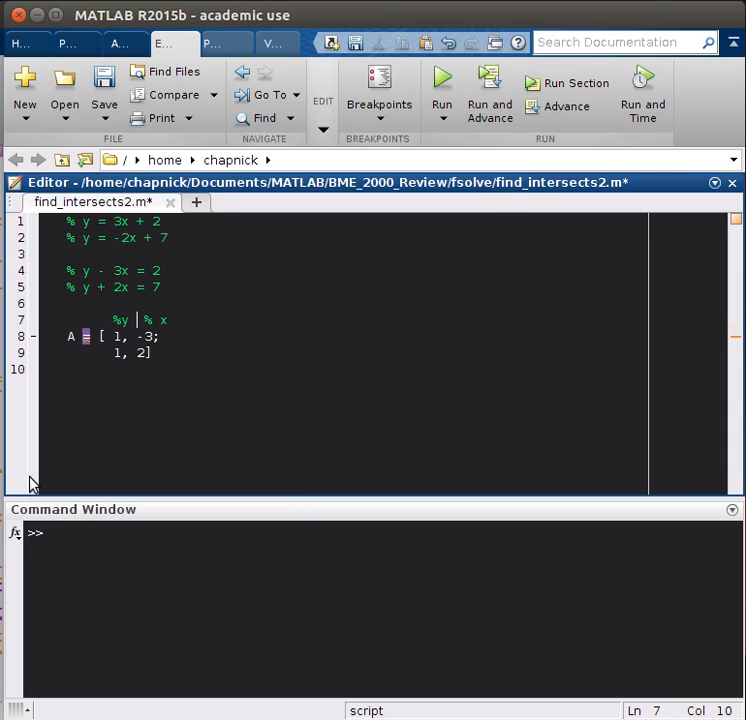
key("Right")
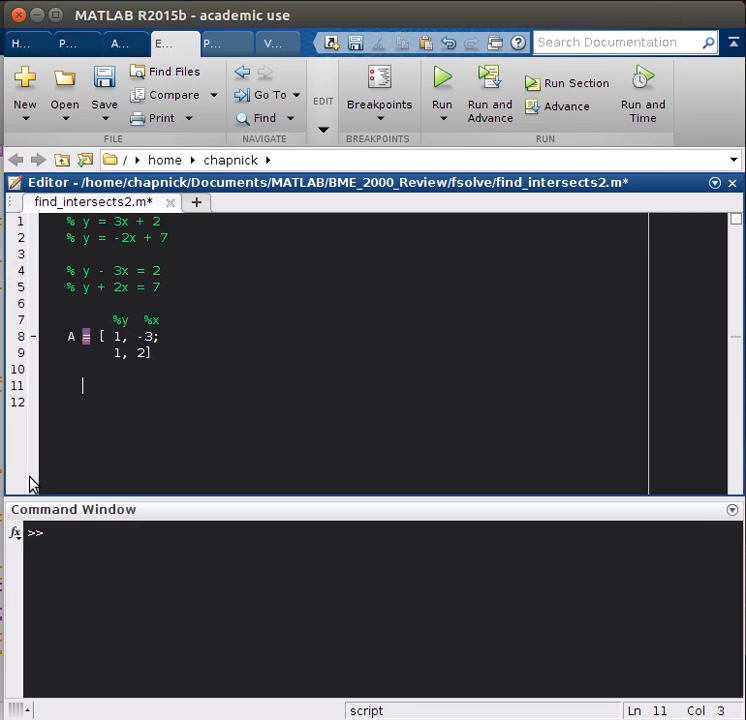
Type B = [2; 7] on line 11 beneath matrix A
type("B =")
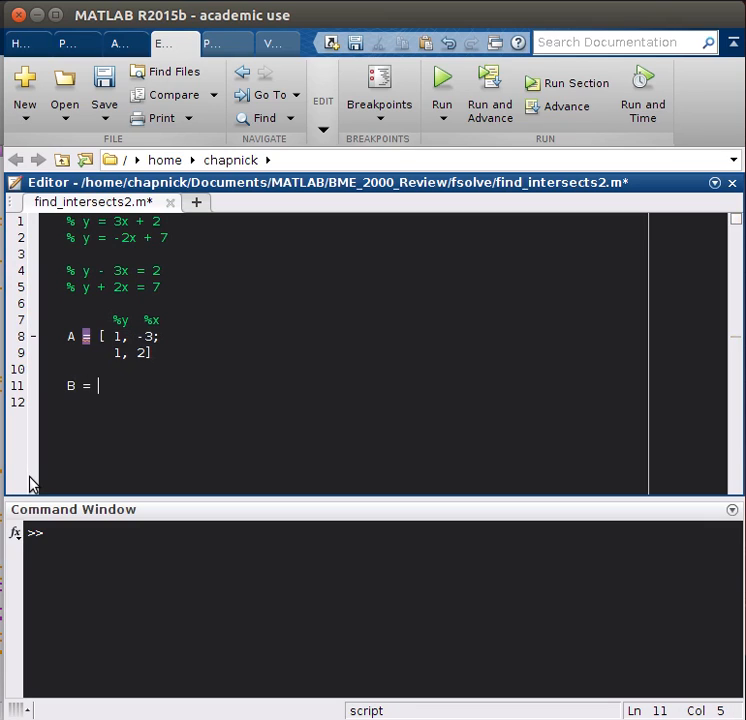
type("[")
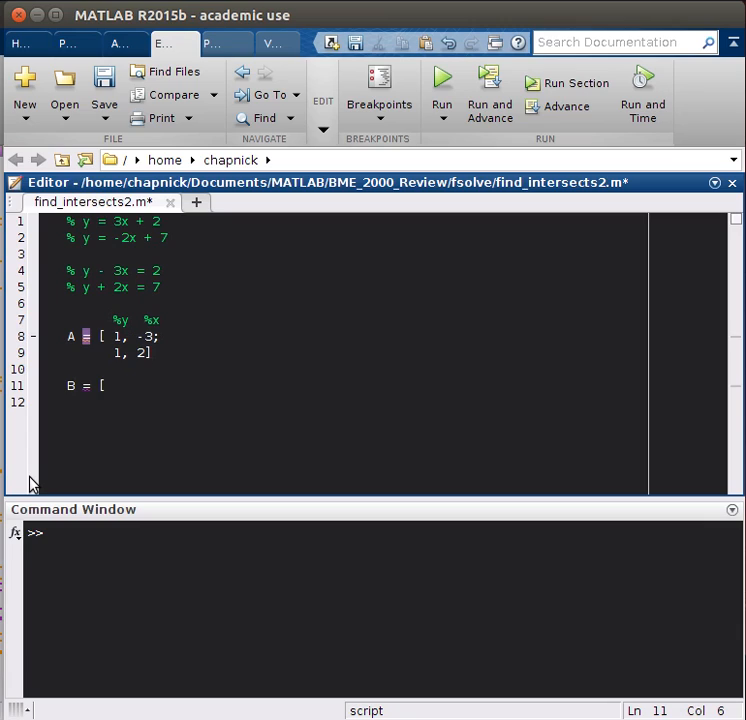
type("2;")
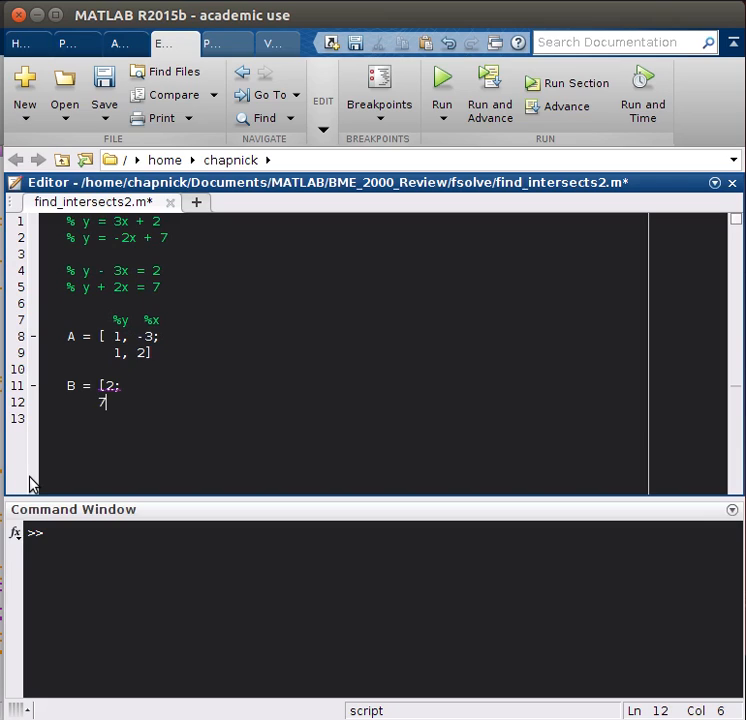
type("7")
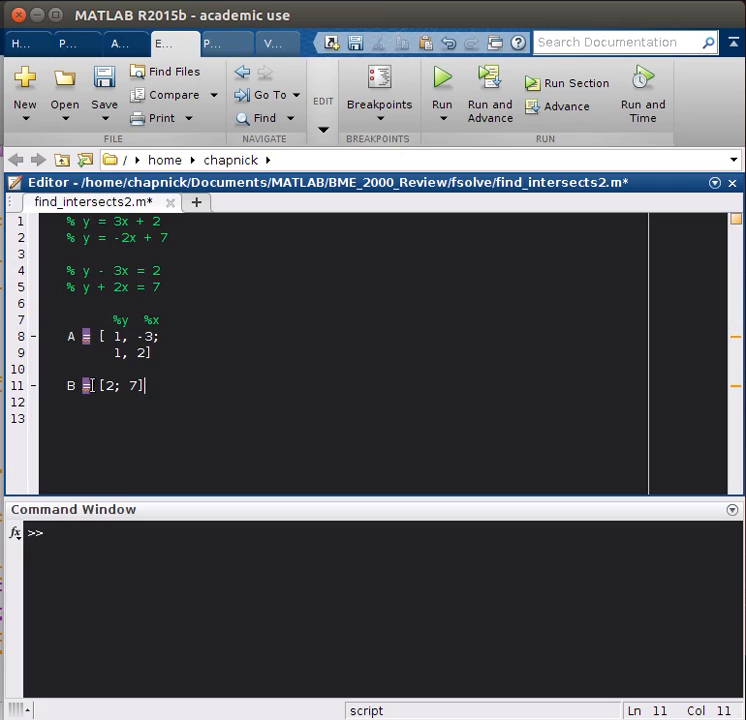
mouse_move(46, 451)
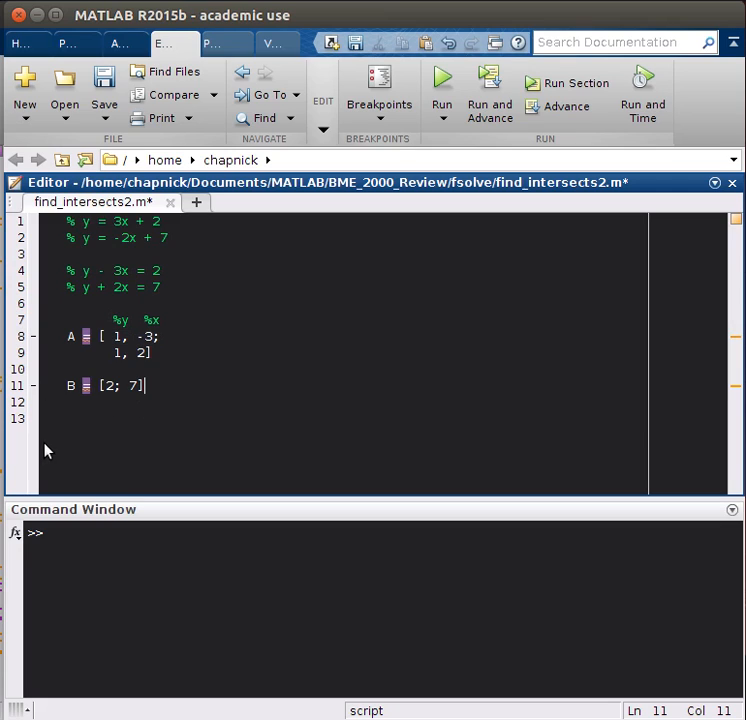
mouse_move(62, 448)
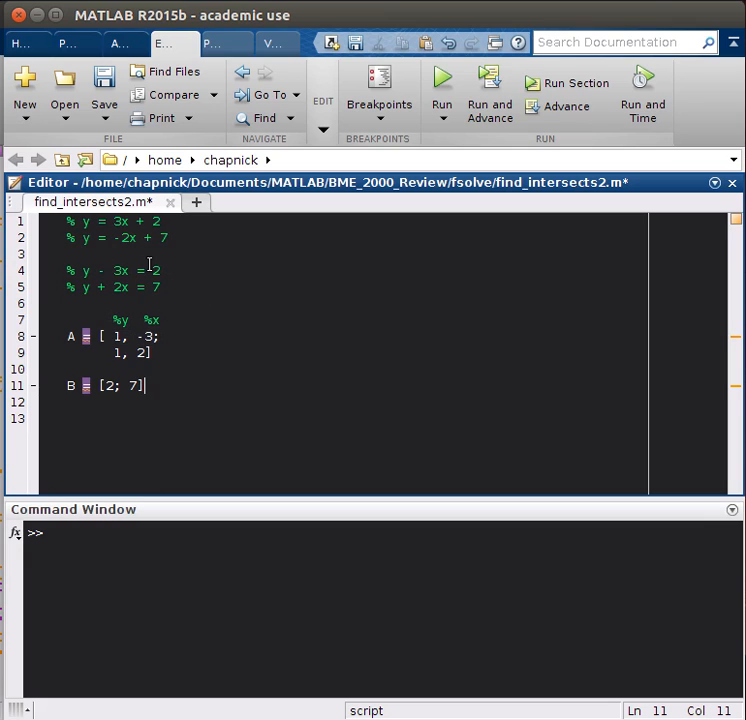
mouse_move(178, 318)
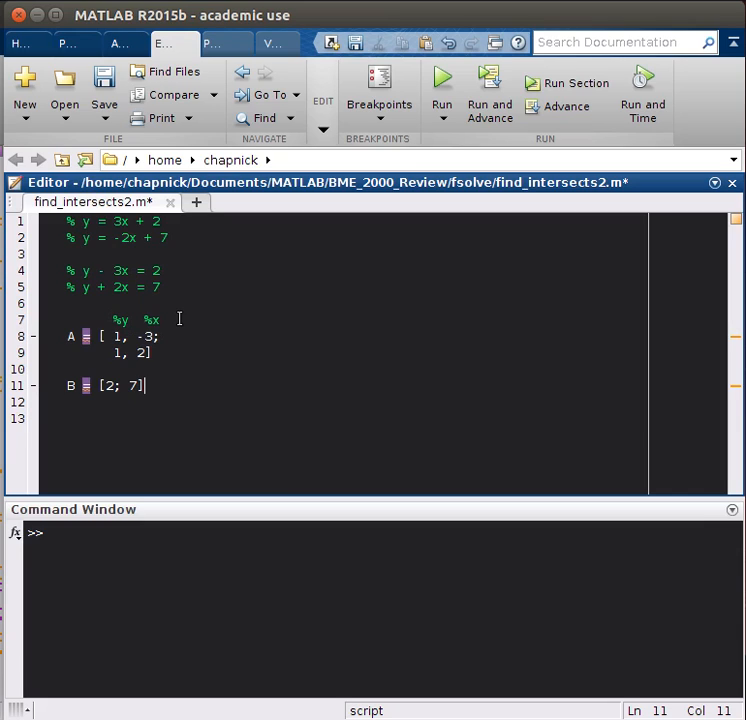
End B's definition with a semicolon and enter solns = A\B on line 14
type(";")
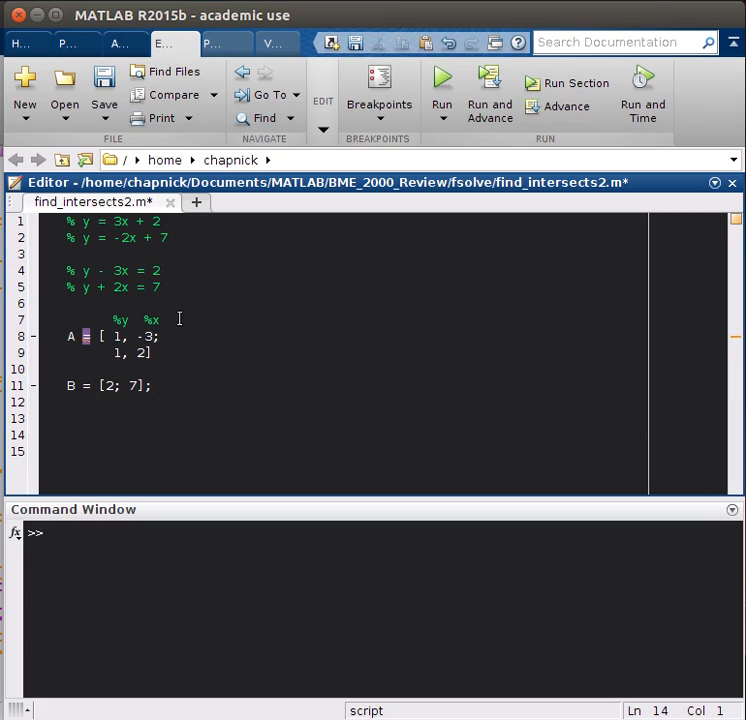
type("\\")
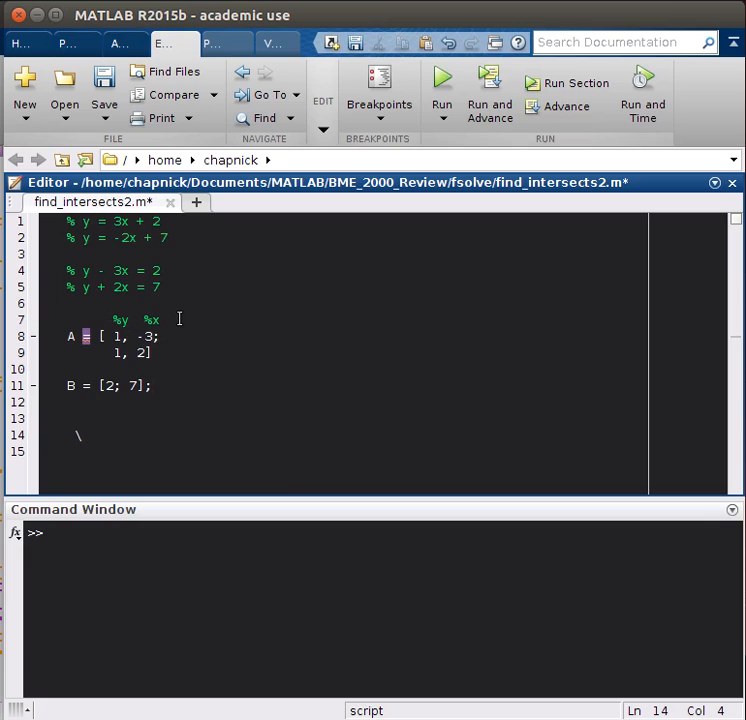
key("Backspace")
type("solns =")
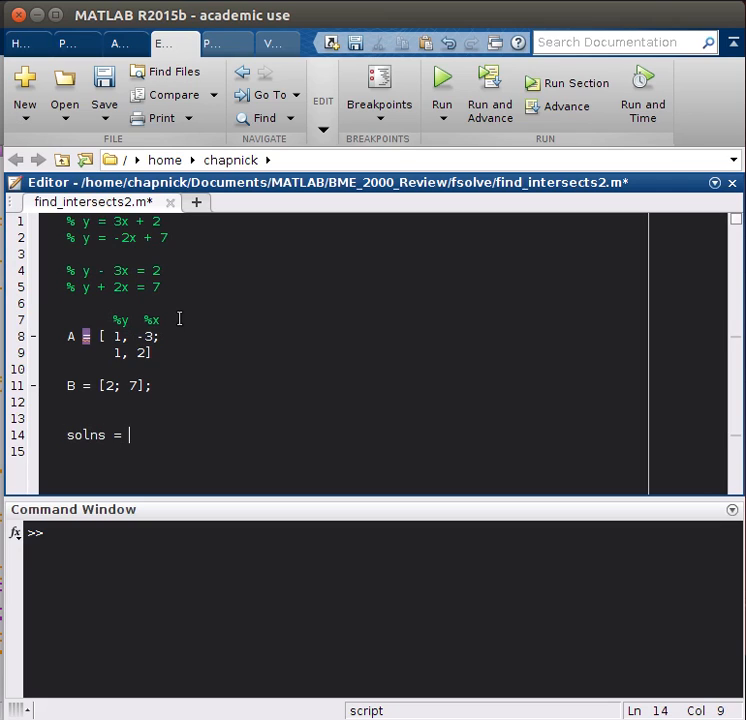
type("A")
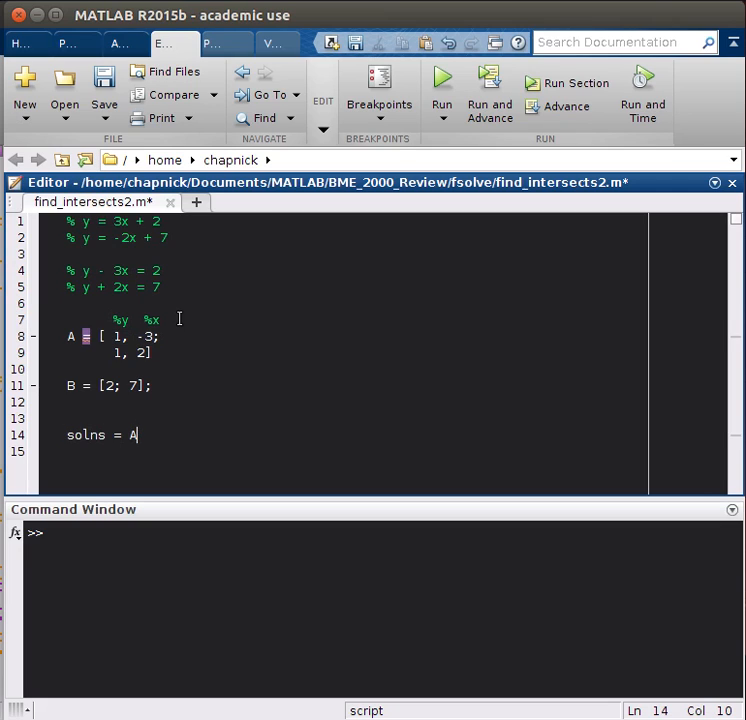
type("\\B")
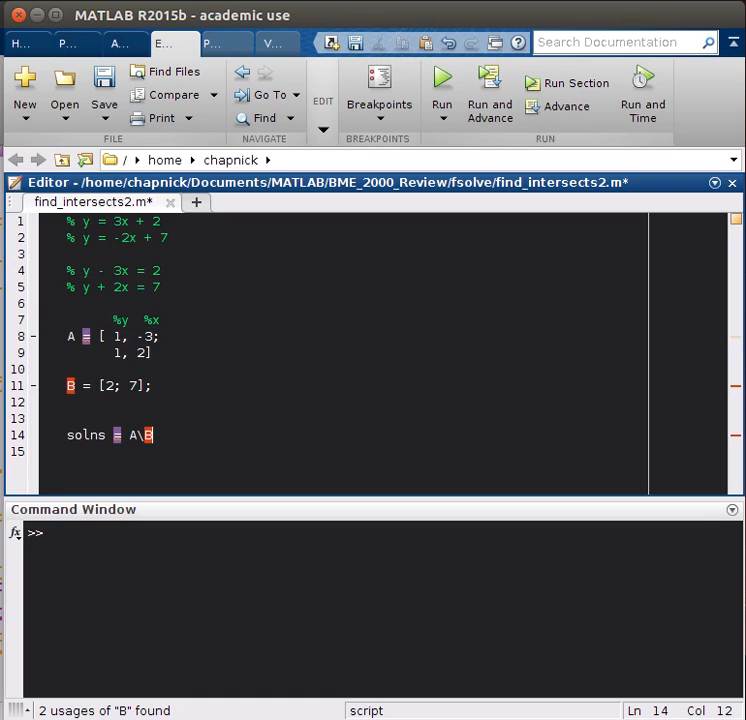
Run the script to print the solutions 5 and 1
left_click(441, 89)
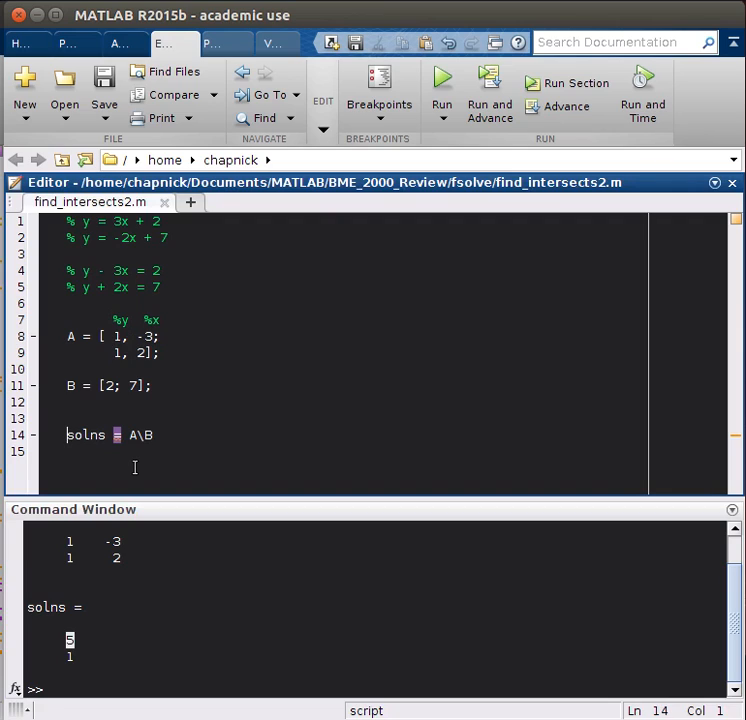
Suppress solns with a semicolon and add y = solns(1) and x = solns(2)
type(";")
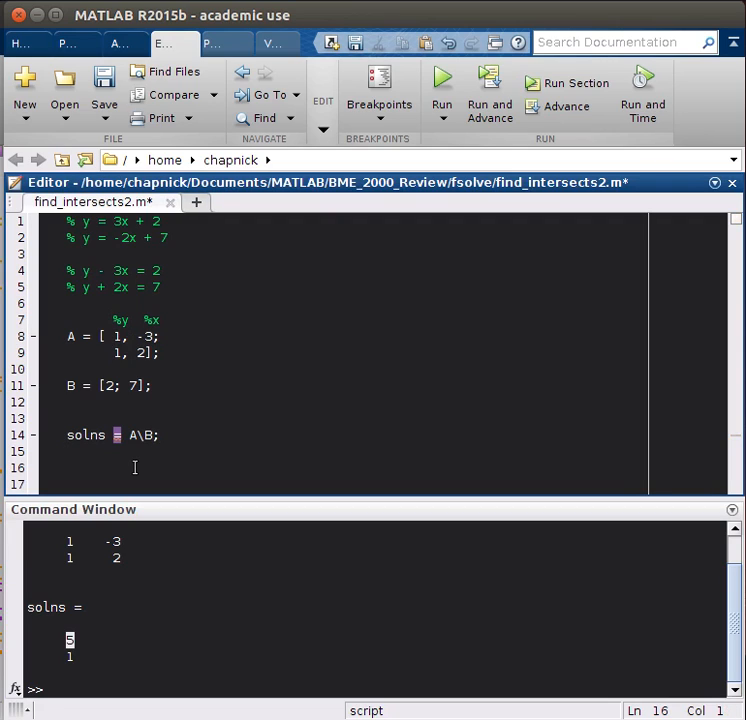
type("y = solns(")
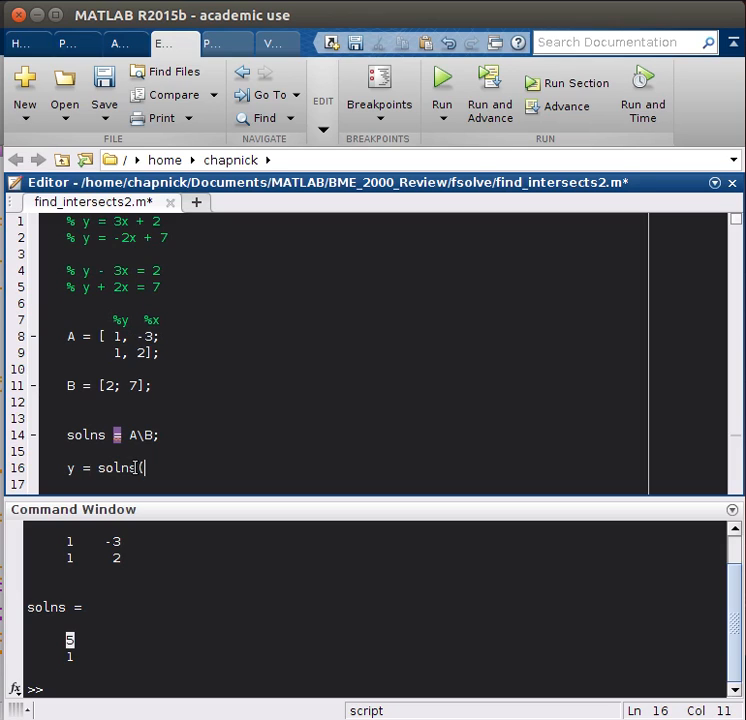
type("1); x")
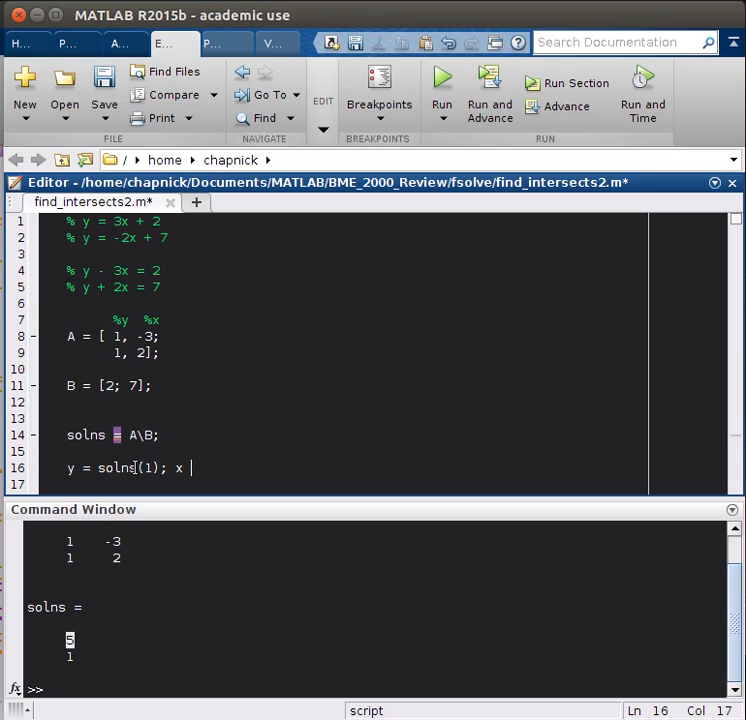
type("= s")
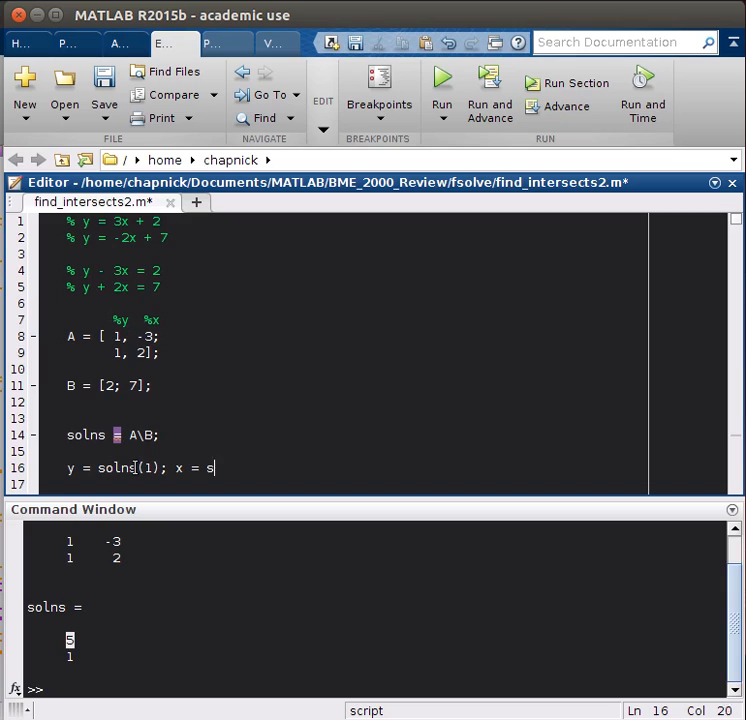
type("olns(2)")
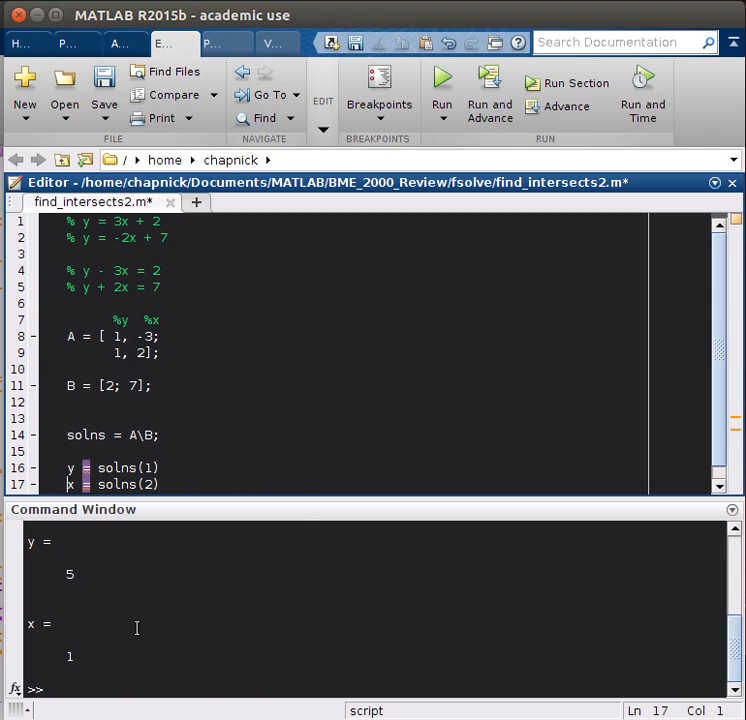
scroll("down", 3)
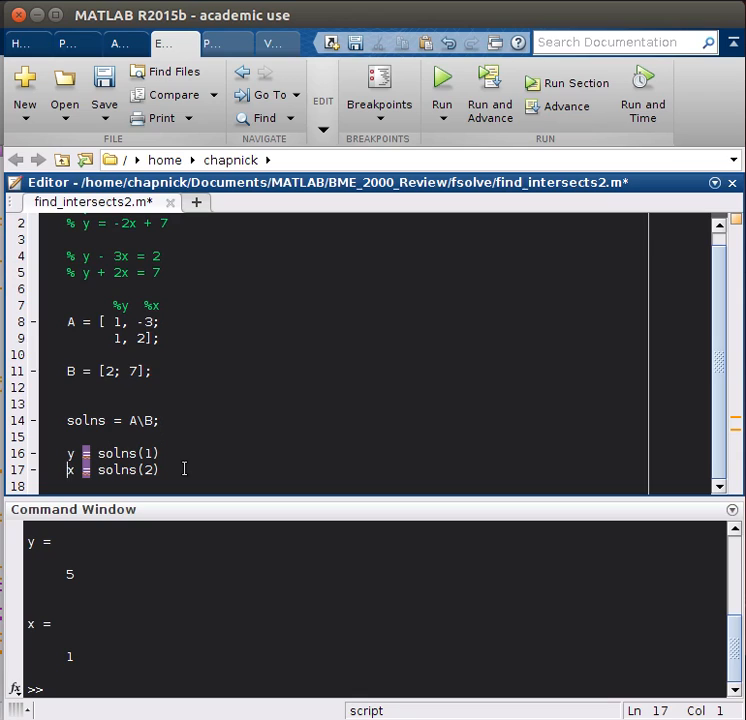
mouse_move(249, 435)
type("%%")
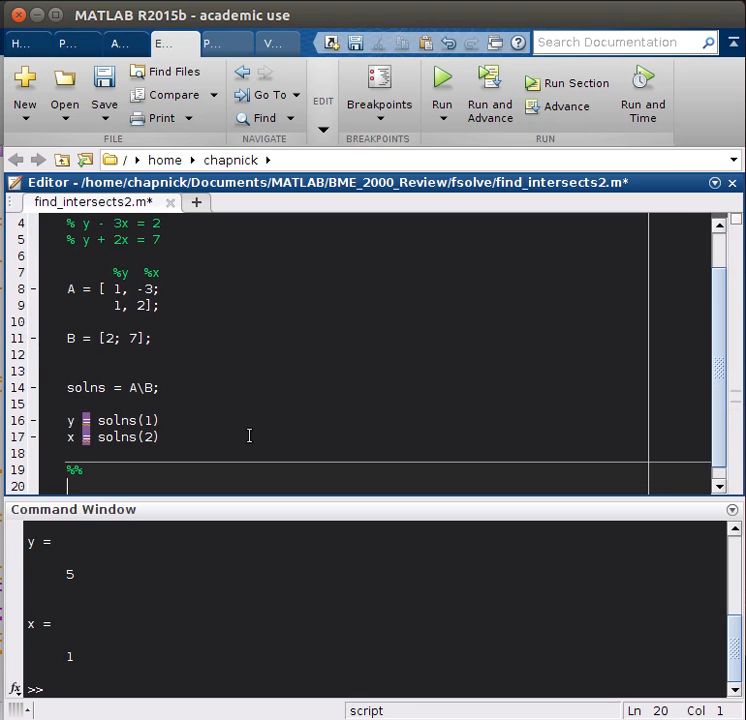
Begin the check line A*soln in the new section
type("A*soln")
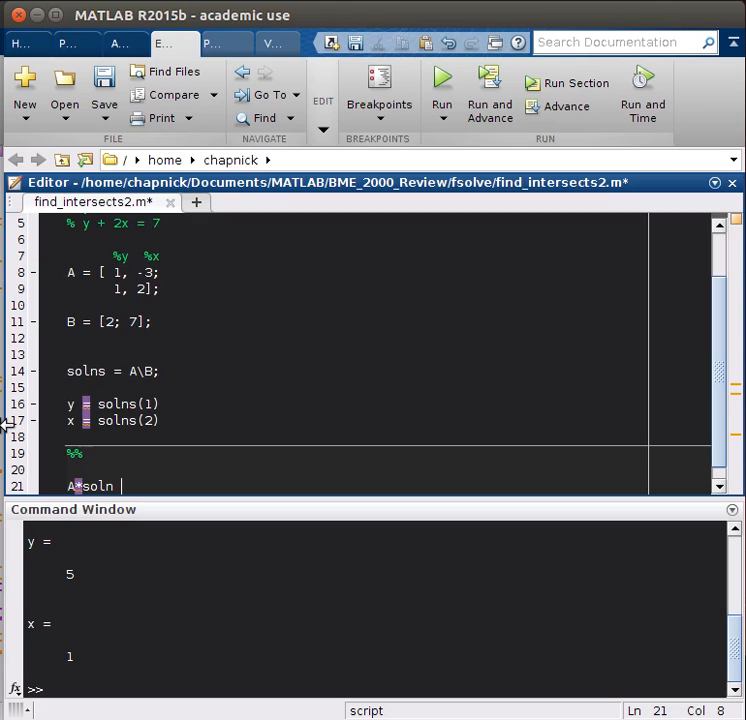
mouse_move(361, 319)
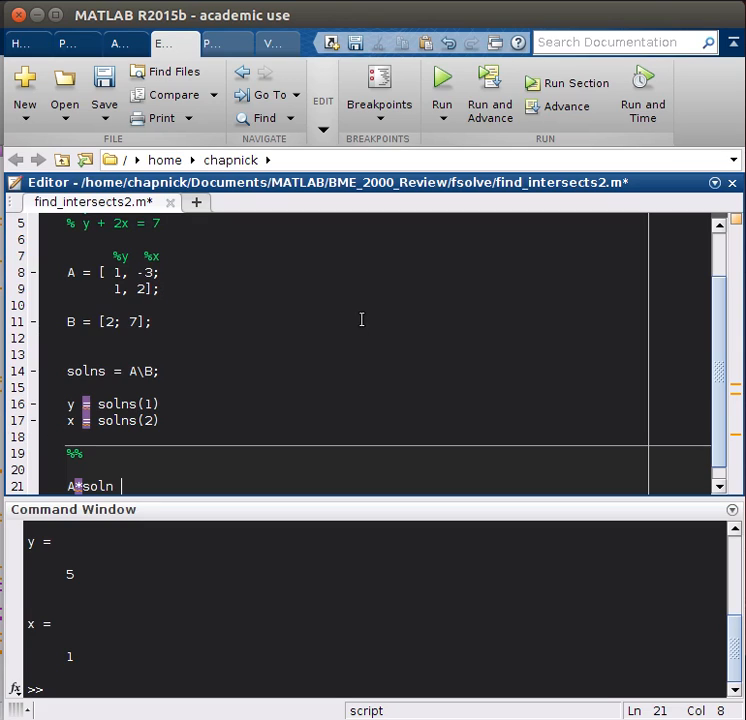